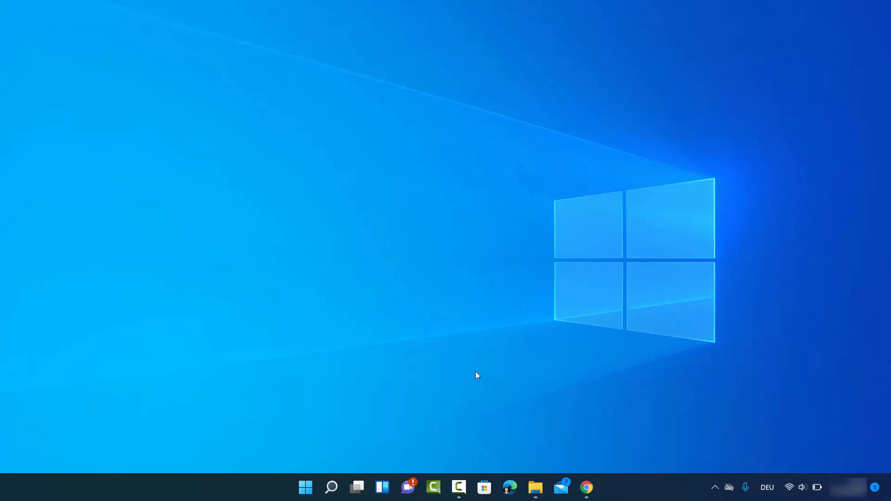
mouse_move(370, 390)
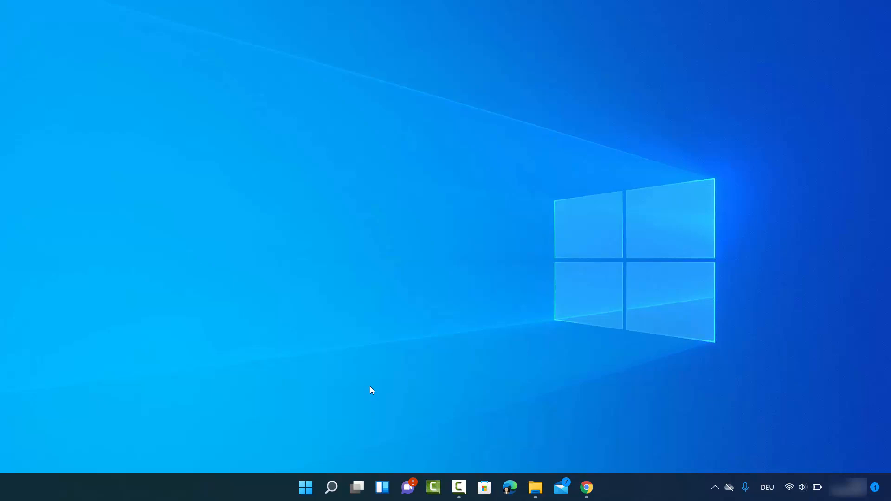
mouse_move(367, 393)
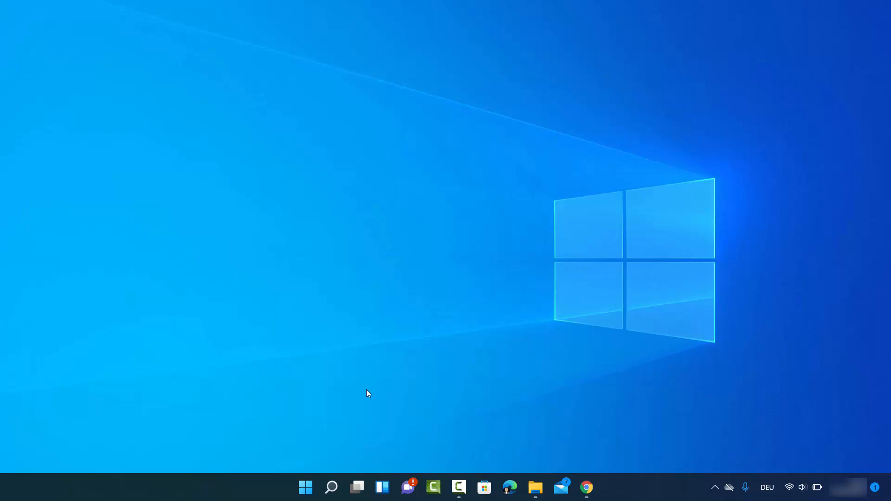
mouse_move(340, 424)
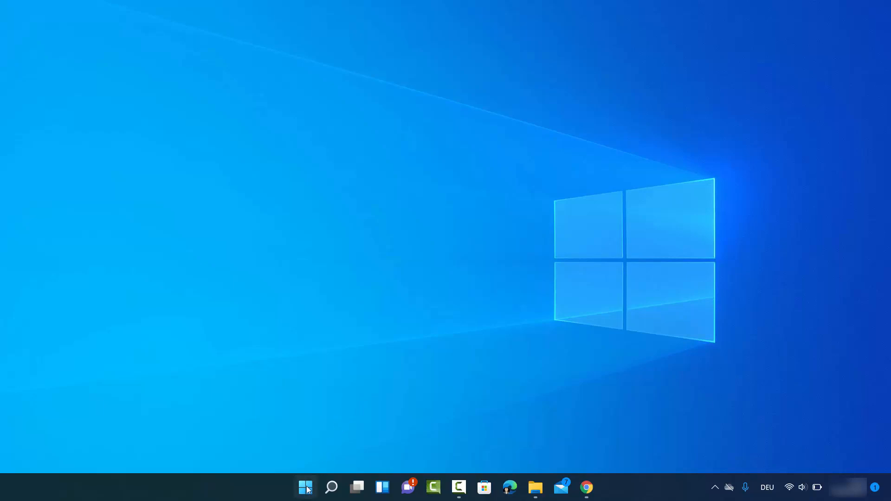
Bring up the Start button's quick-link menu of system tools and settings
right_click(305, 487)
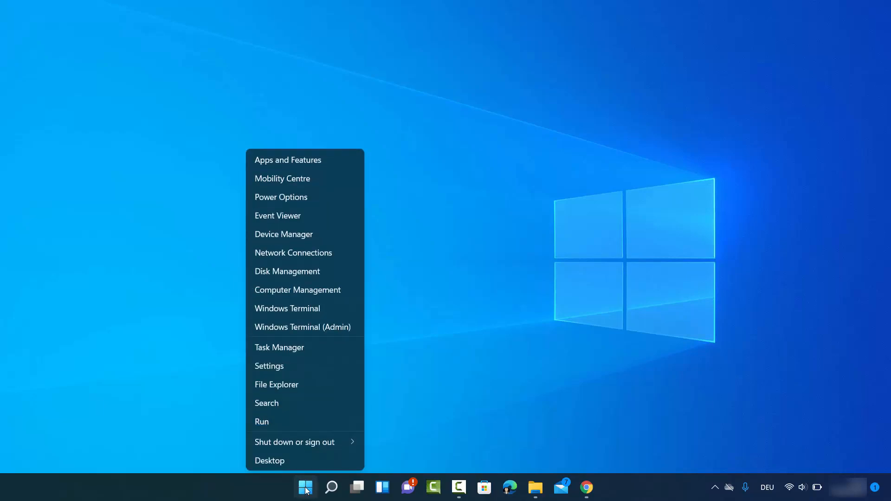
mouse_move(269, 366)
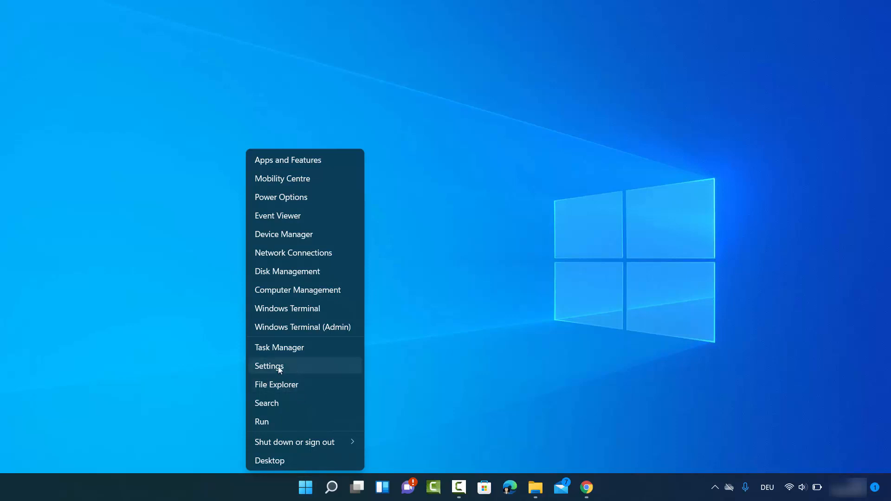
mouse_move(306, 372)
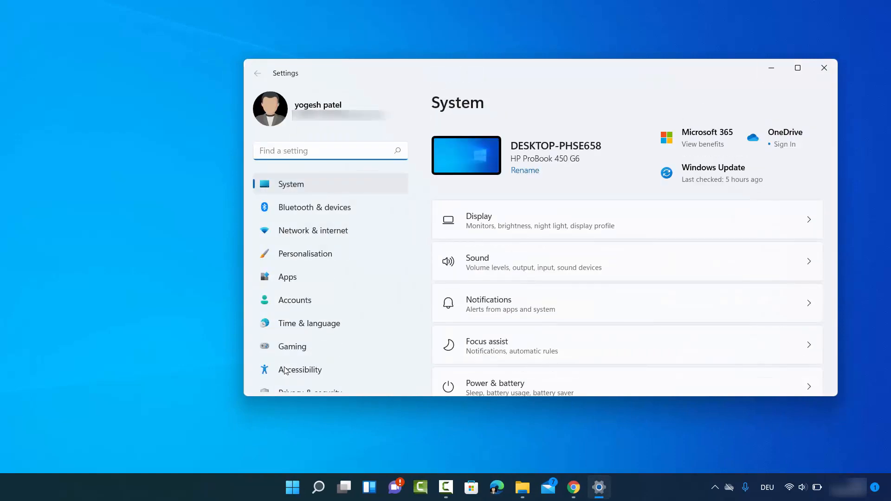
Find Settings via Windows Search for 'sett' and go to its Gaming section
click(318, 487)
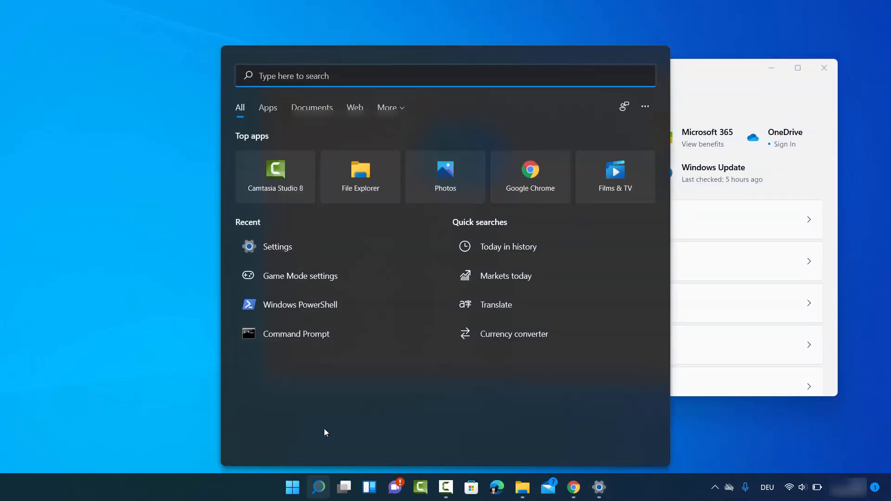
text(sett)
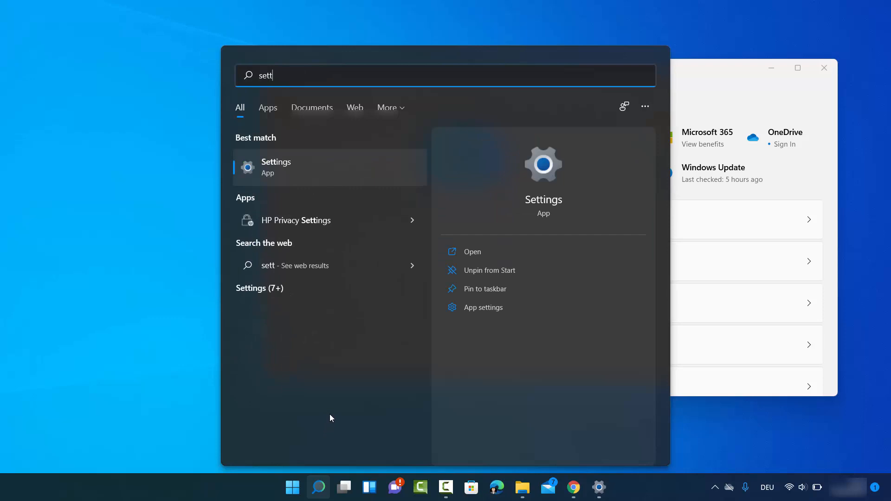
click(275, 167)
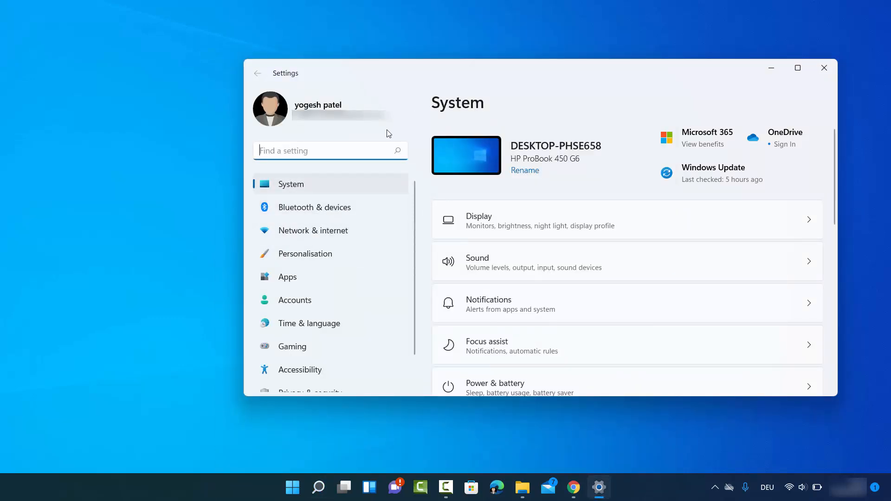
mouse_move(324, 207)
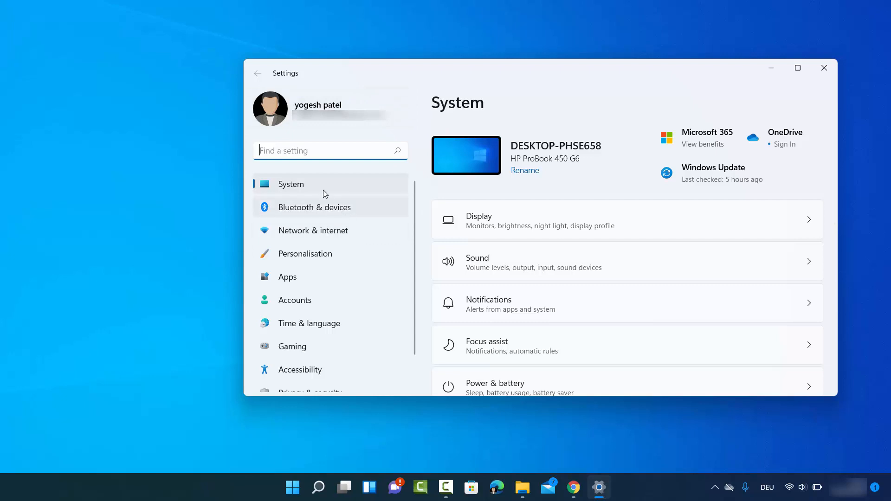
mouse_move(301, 198)
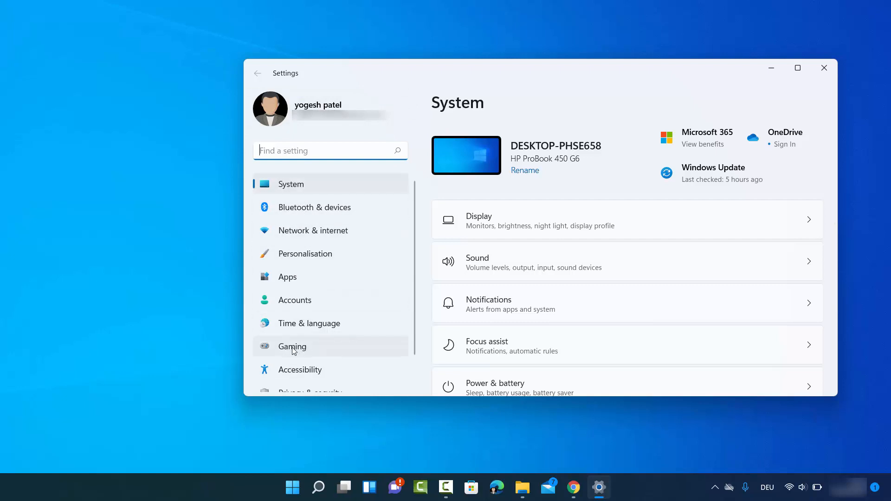
click(291, 346)
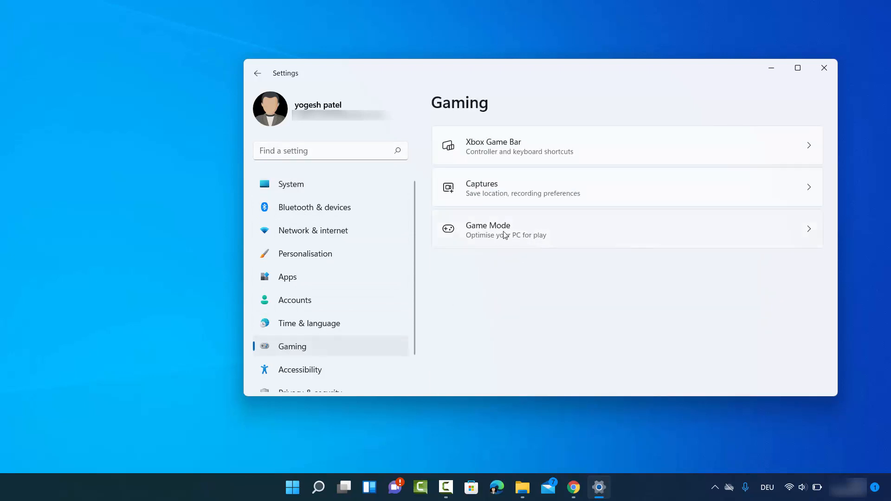
mouse_move(493, 236)
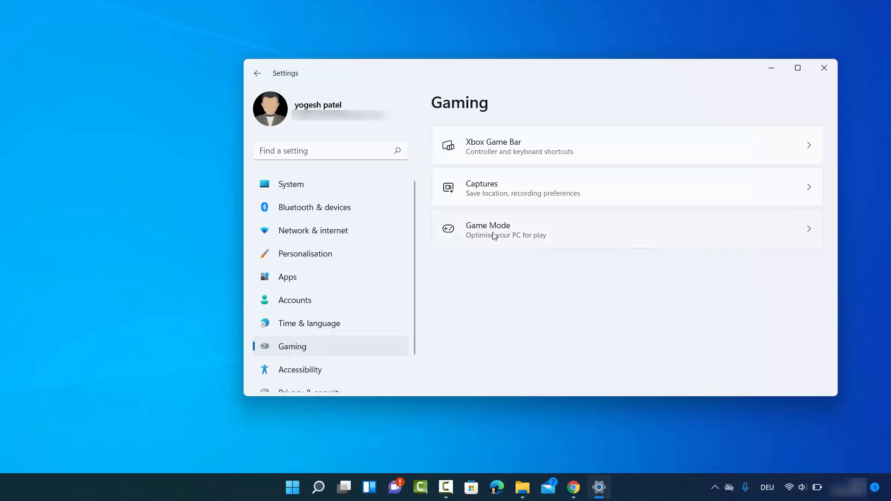
Go into the Game Mode page, currently showing Game Mode off
click(625, 229)
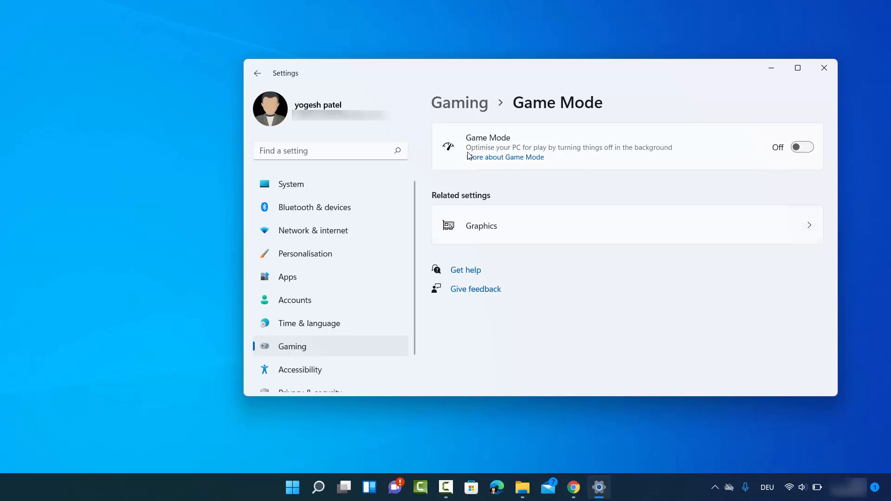
mouse_move(493, 153)
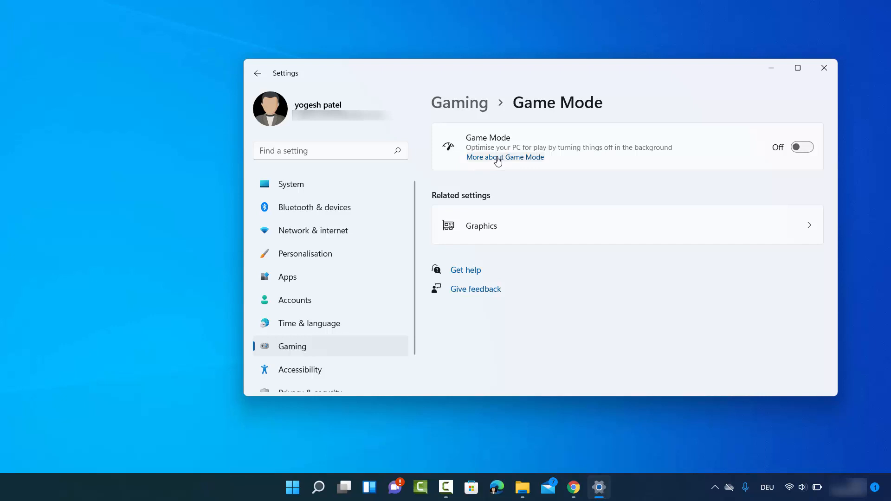
mouse_move(495, 163)
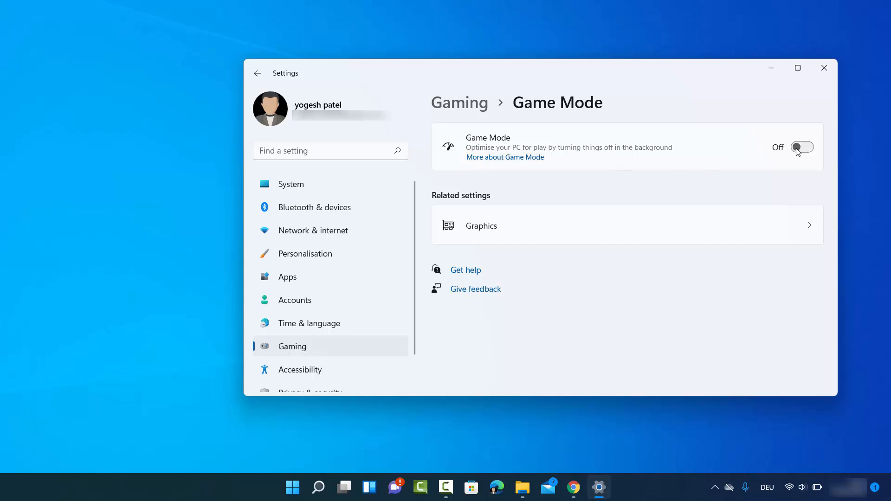
Flip the Game Mode toggle from Off to On
click(802, 146)
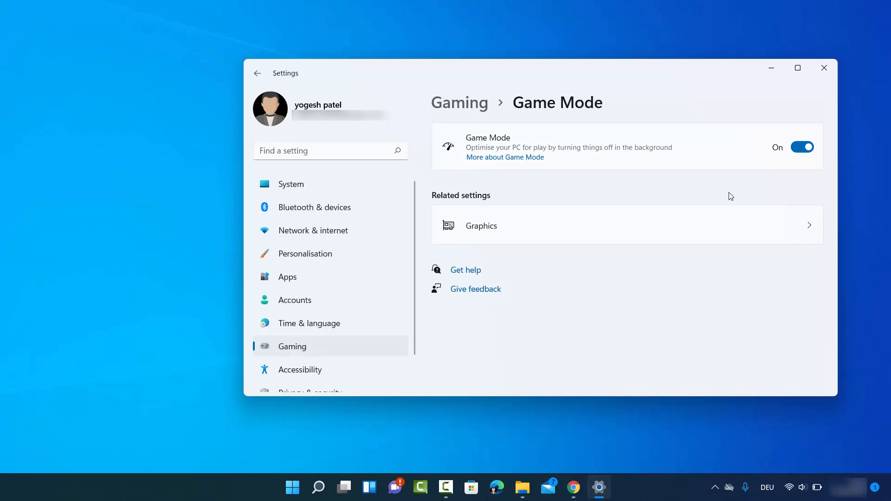
mouse_move(624, 427)
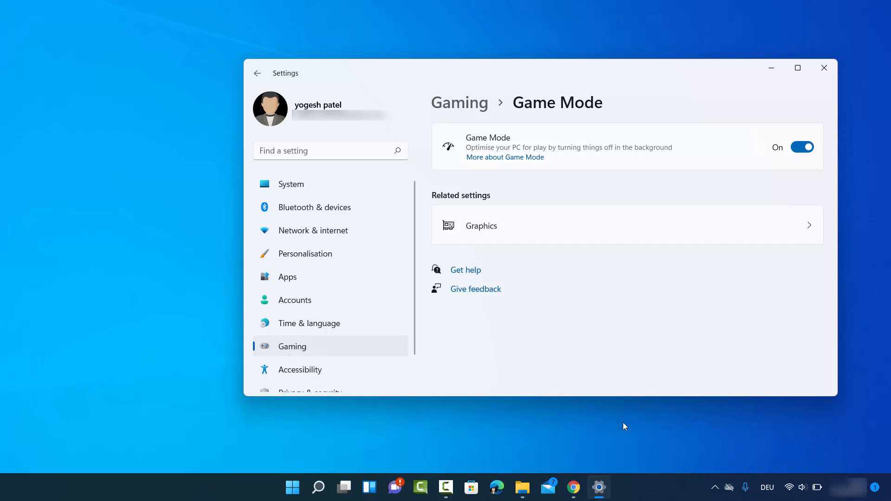